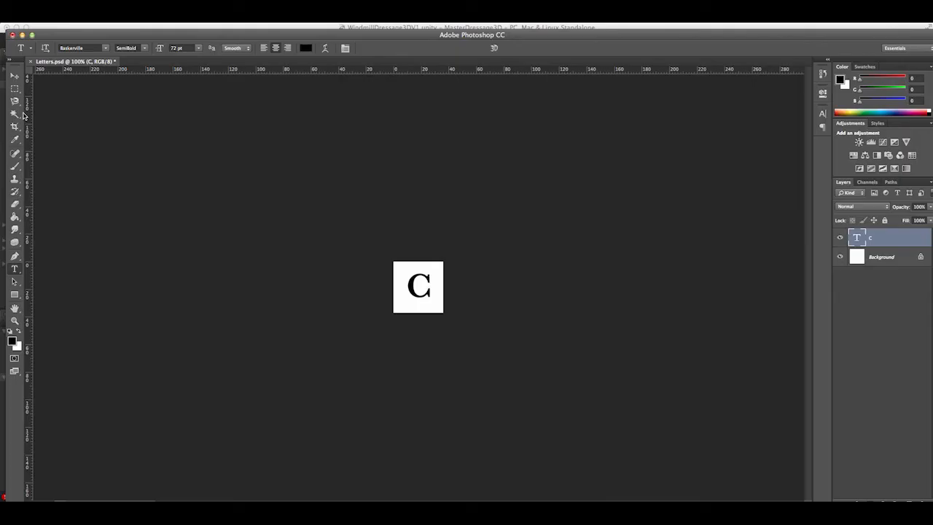
Select the arena Terrain and switch its Terrain component to the Place Trees tool
click(430, 302)
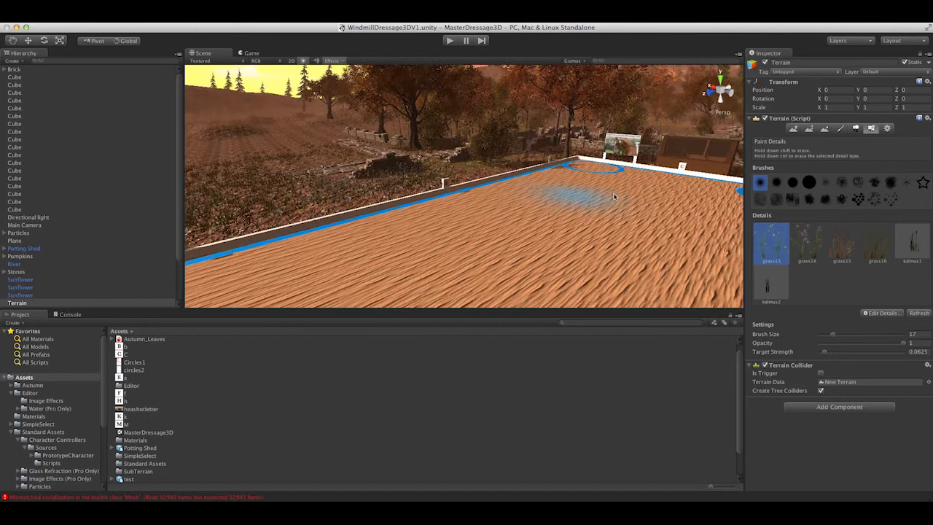
click(854, 128)
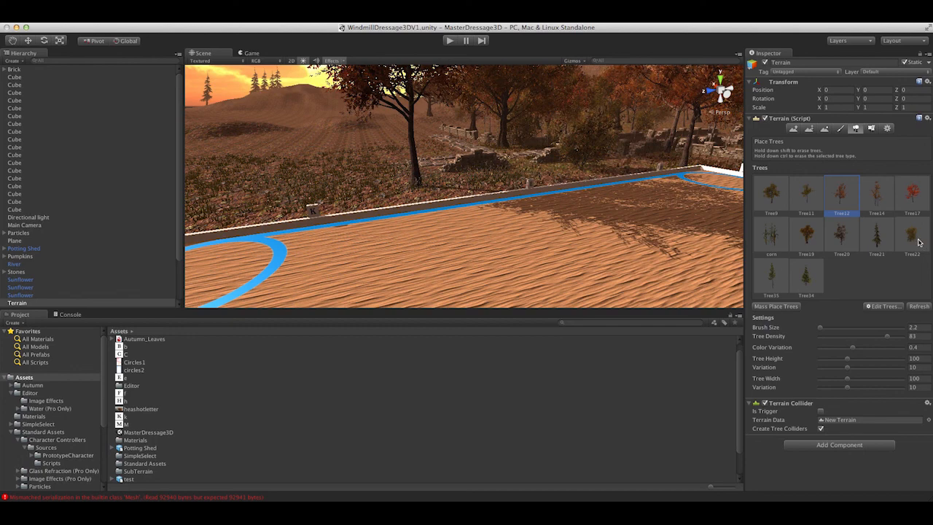